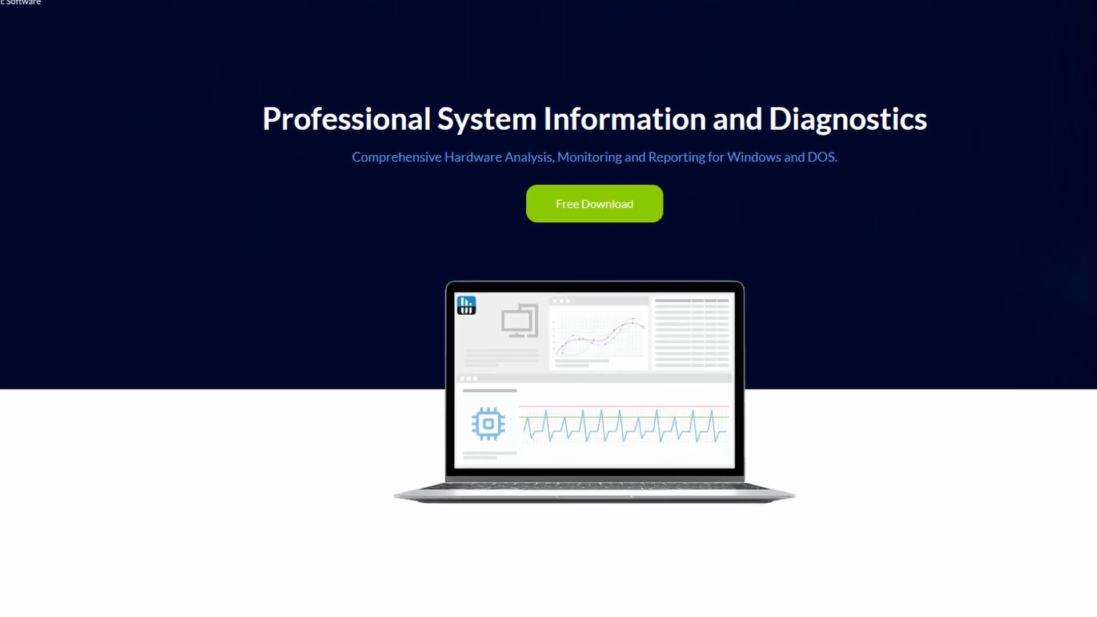
scroll(down, 3)
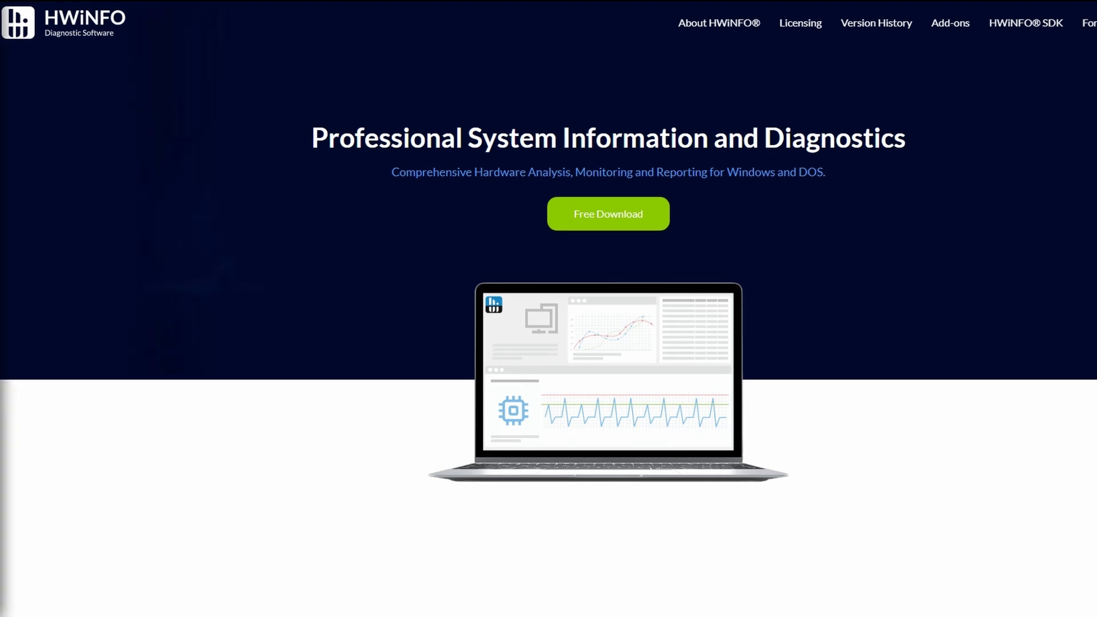